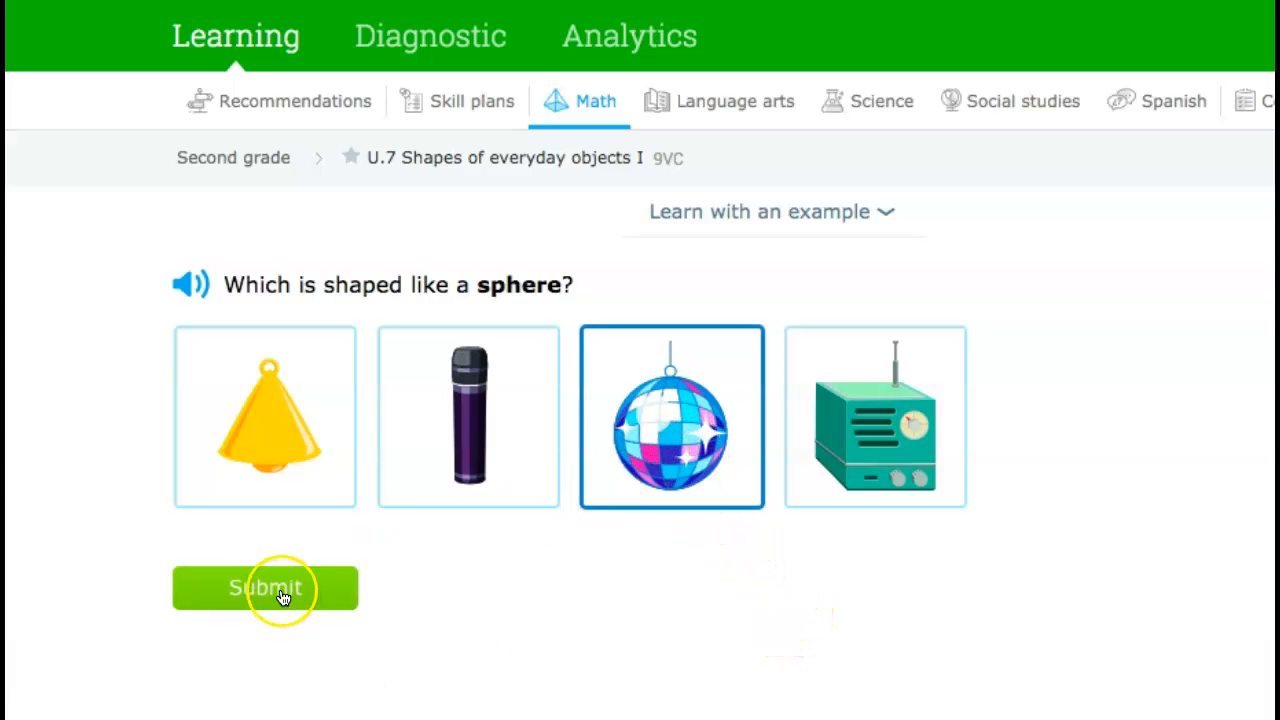
Step: Answer the sphere question with the disco ball and the cube question with the box
click(264, 588)
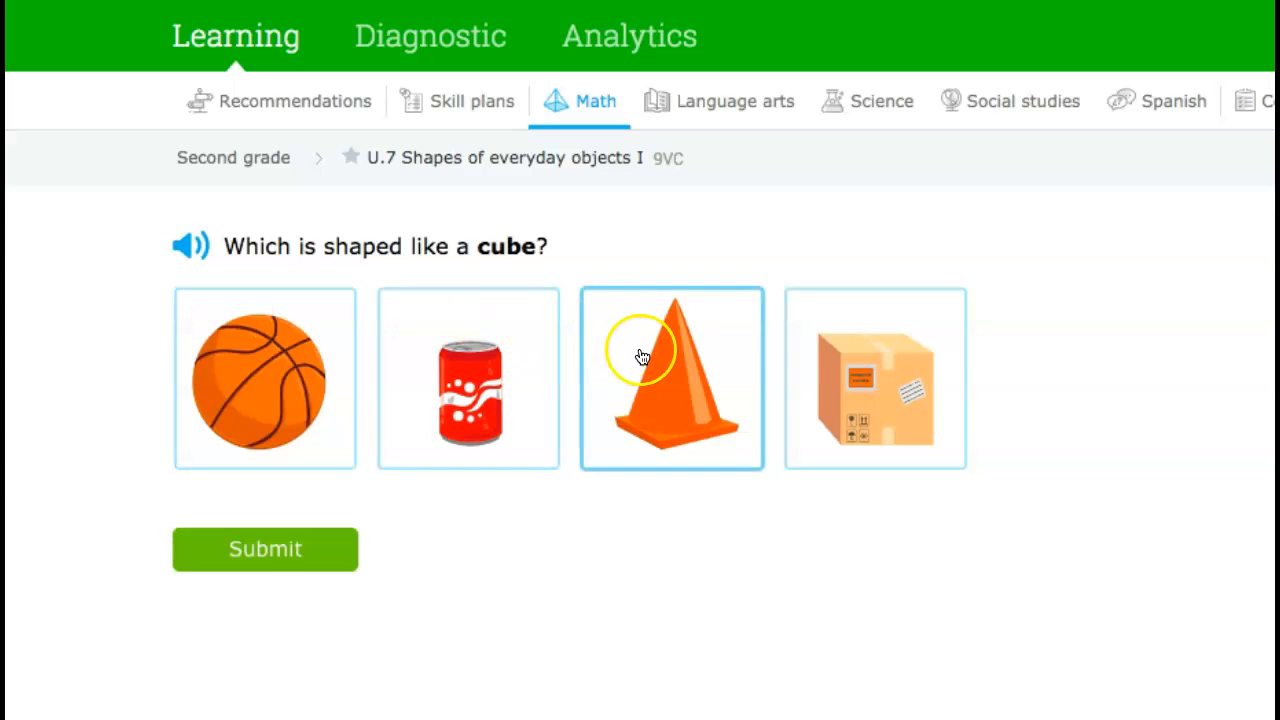
mouse_move(874, 400)
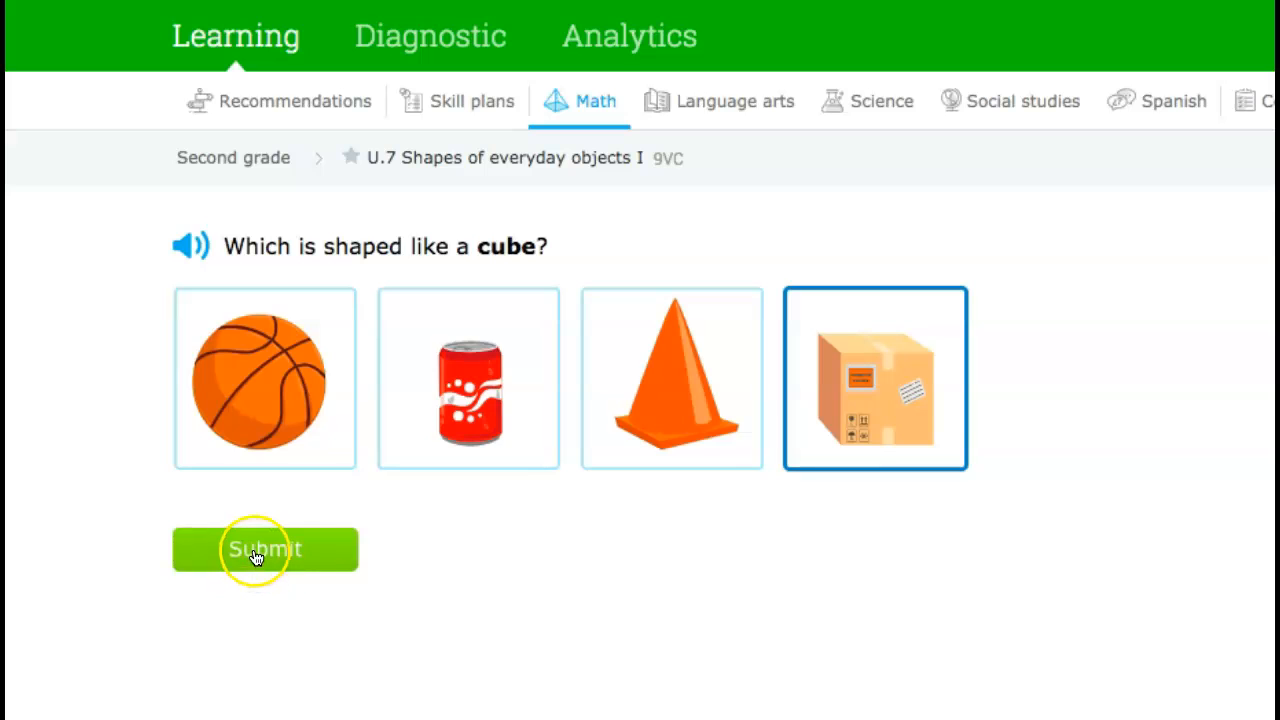
click(256, 552)
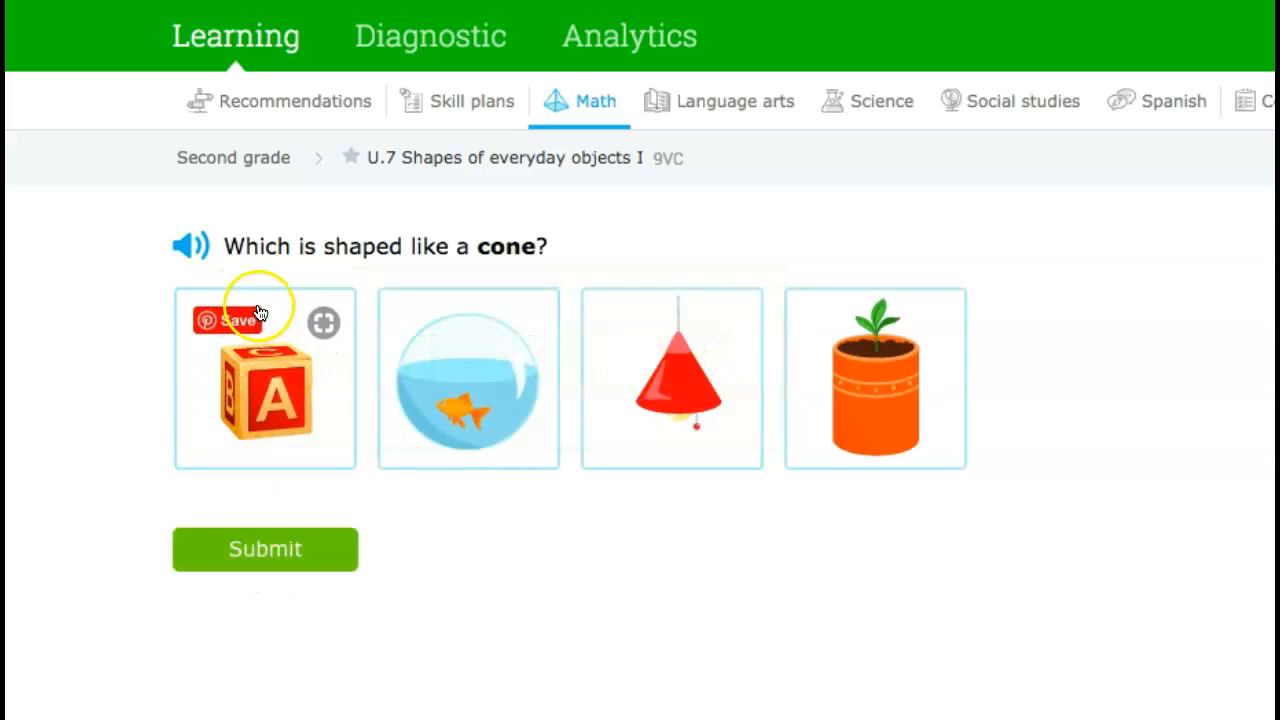
Step: Answer the cone question by choosing the red cone and submitting it
click(660, 384)
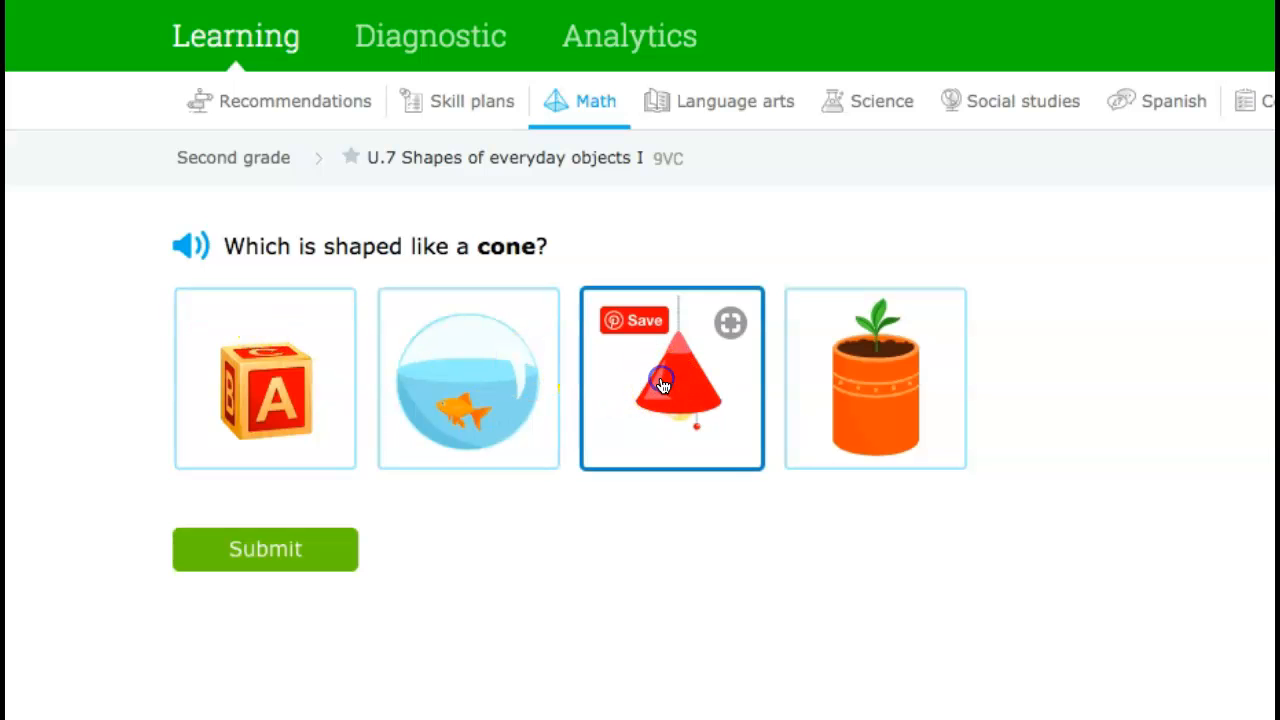
click(264, 548)
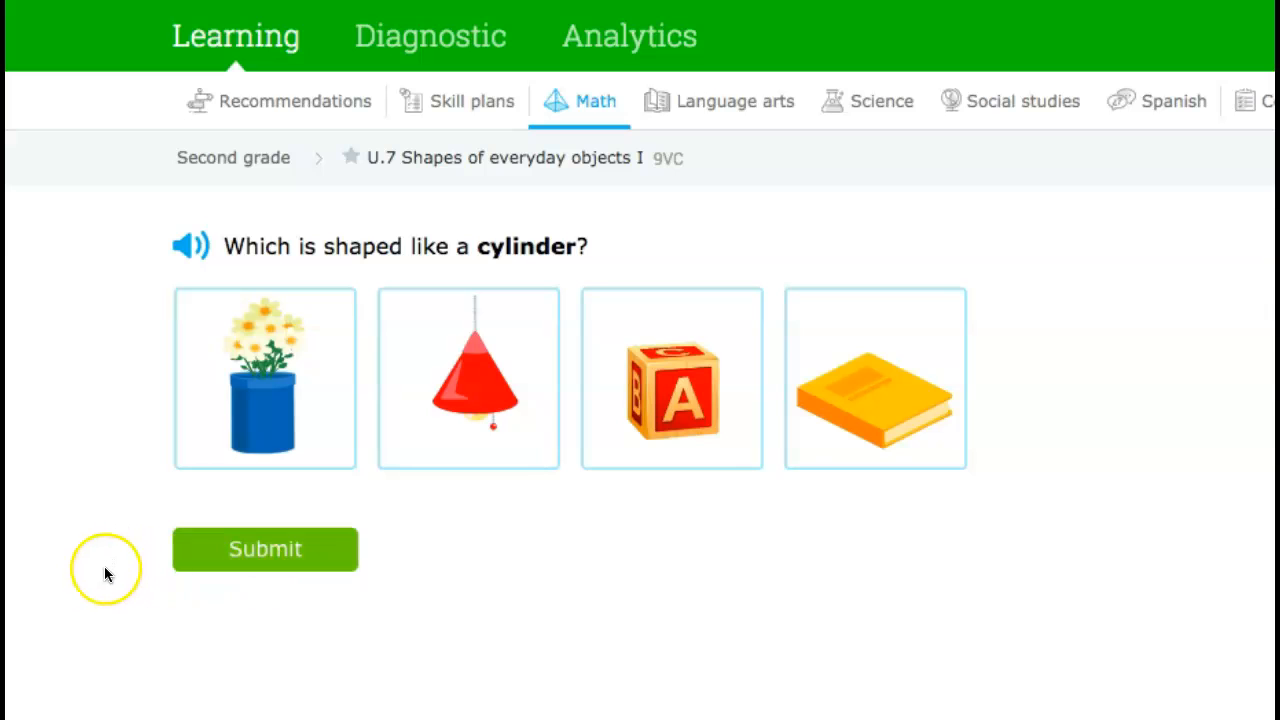
mouse_move(116, 522)
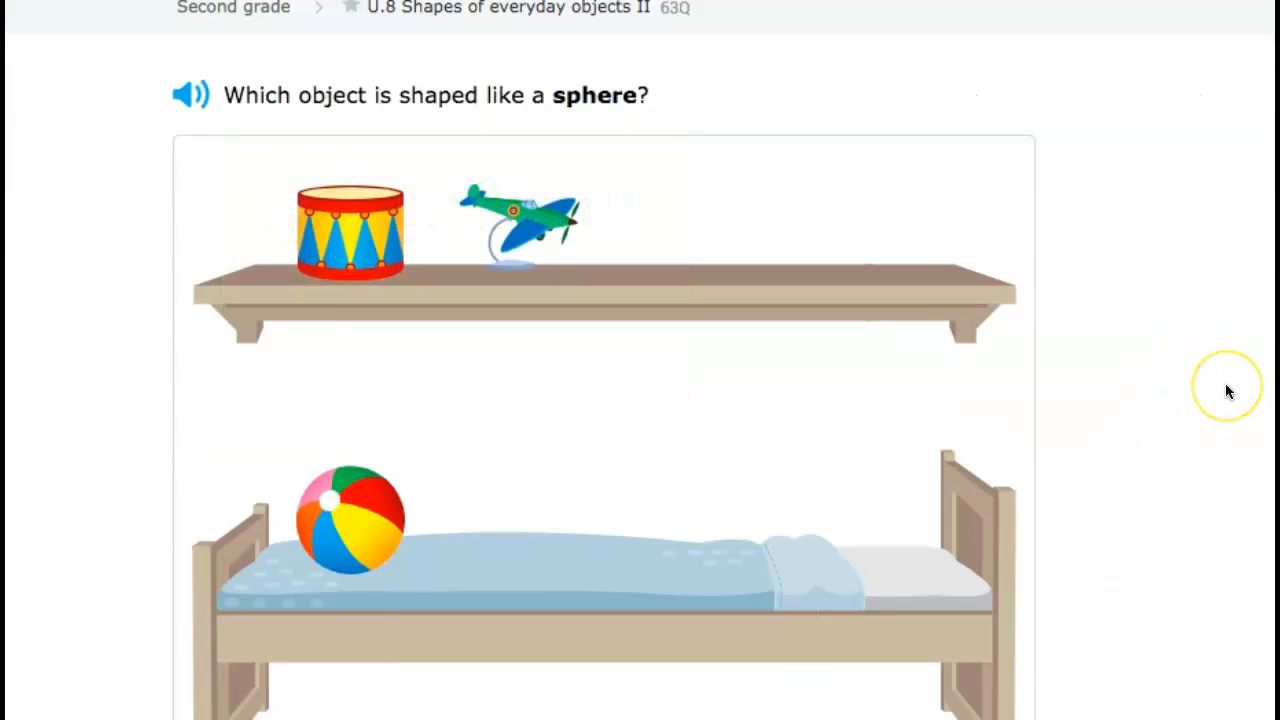
Step: Answer the sphere question with the beach ball on the bed
scroll(down, 3)
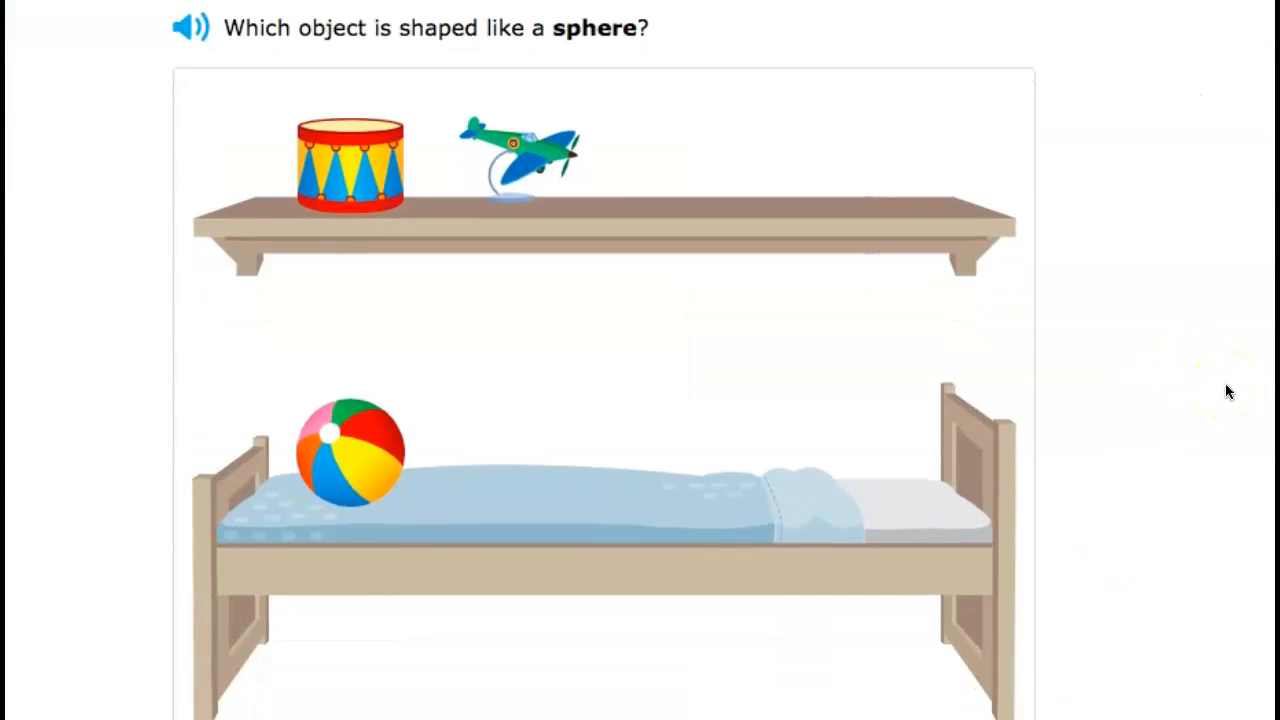
click(348, 464)
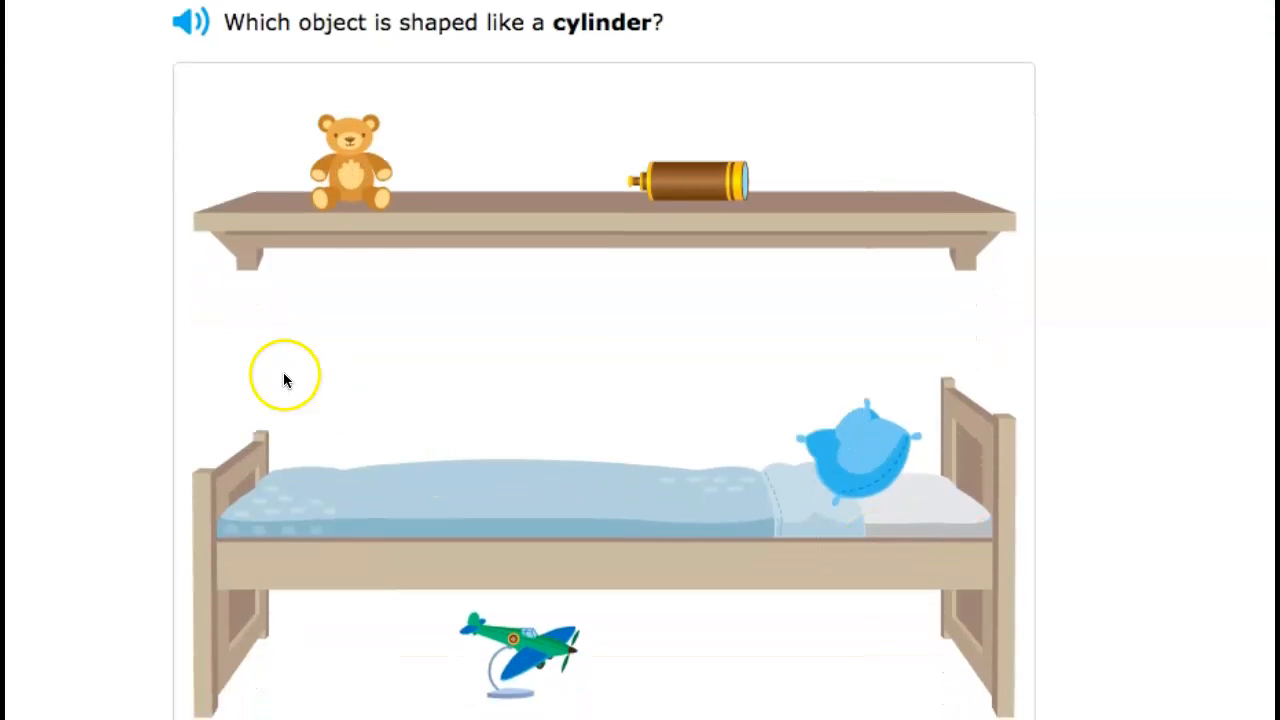
mouse_move(508, 596)
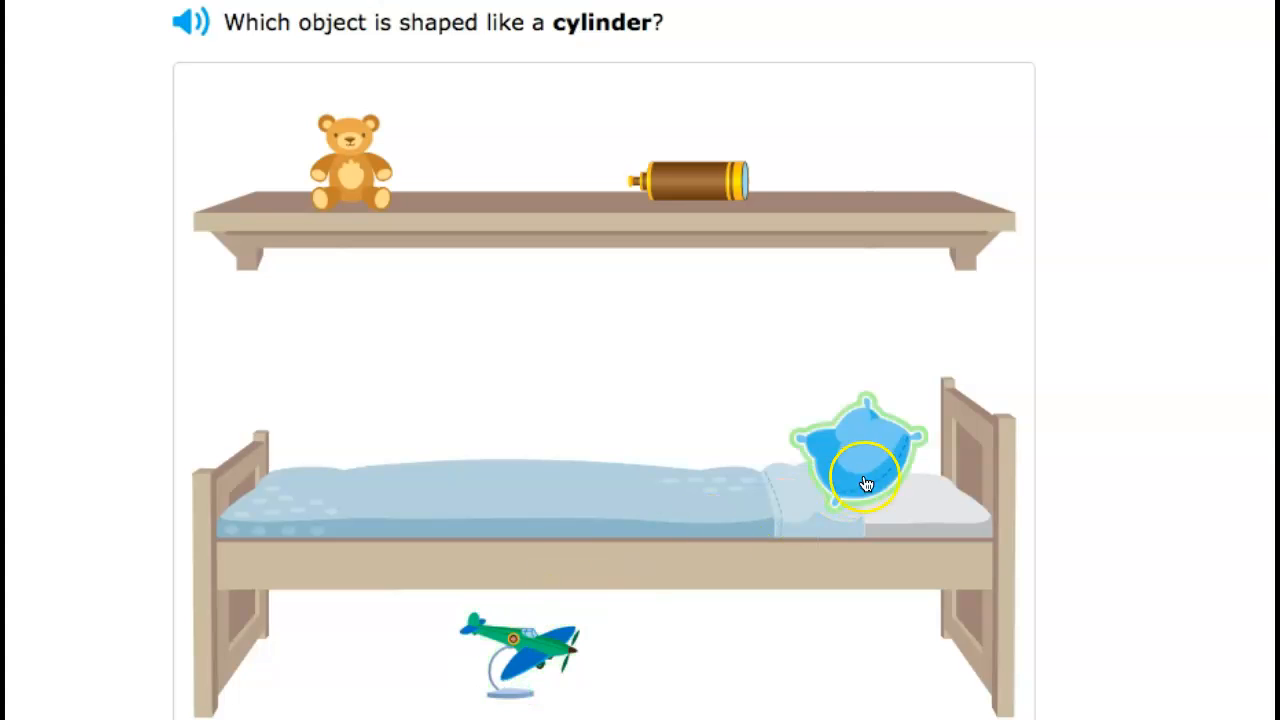
mouse_move(892, 506)
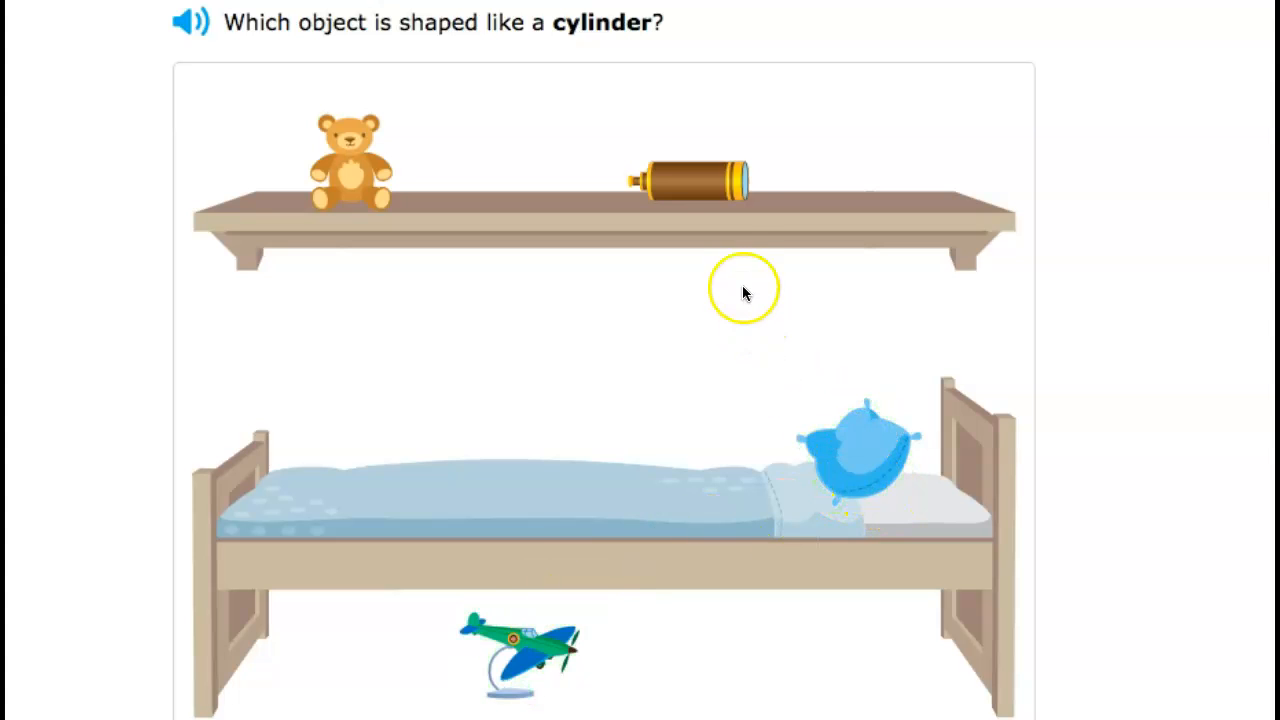
Step: Answer the cylinder question with the rolled brown tube on the shelf and submit it
click(692, 190)
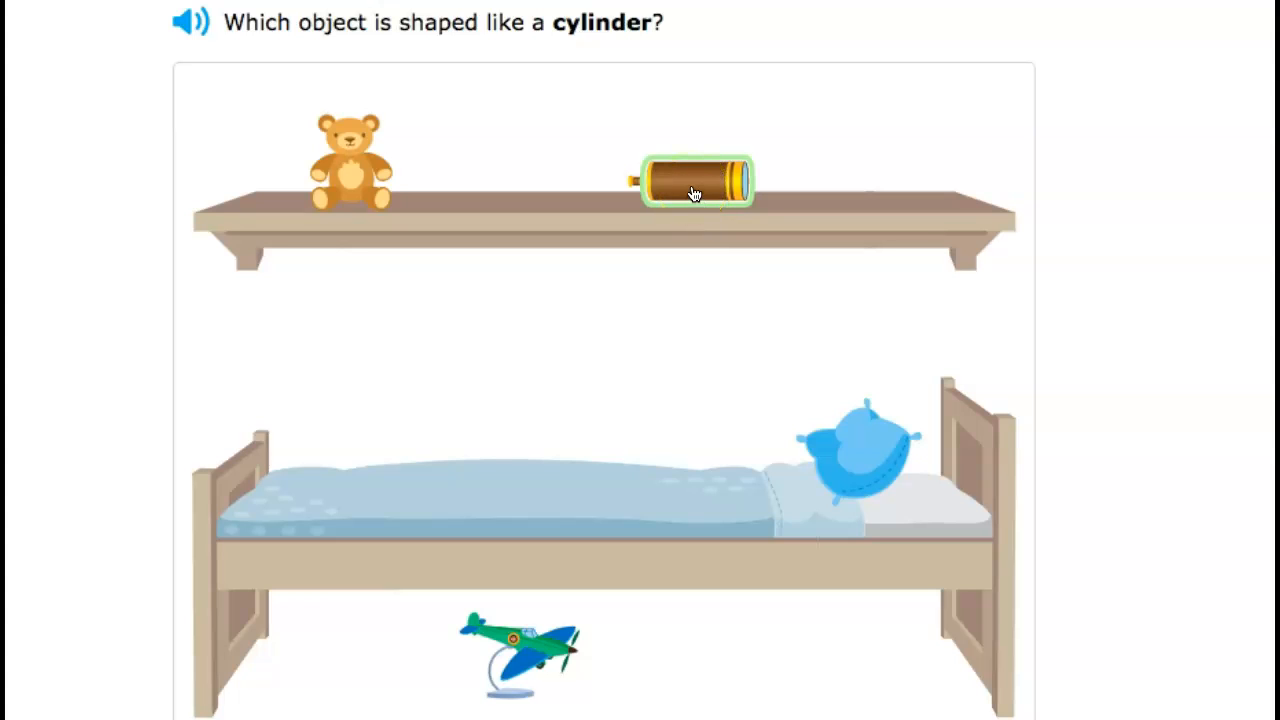
mouse_move(696, 182)
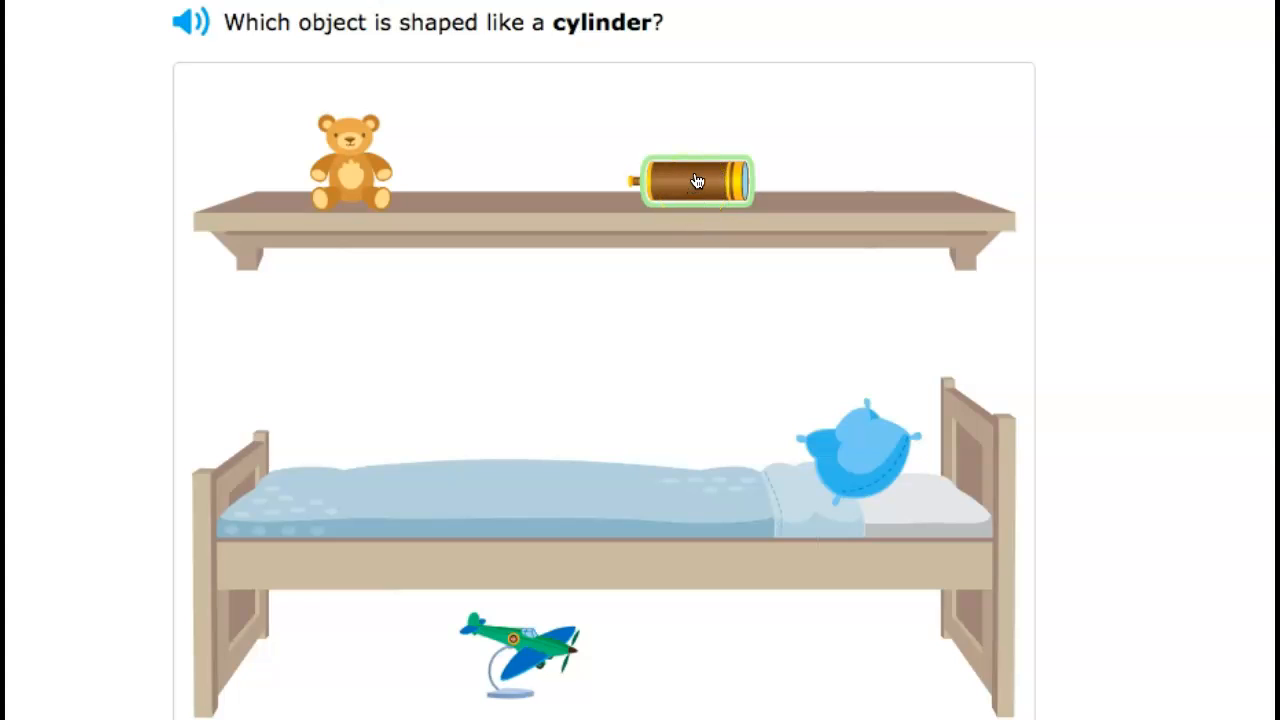
click(696, 180)
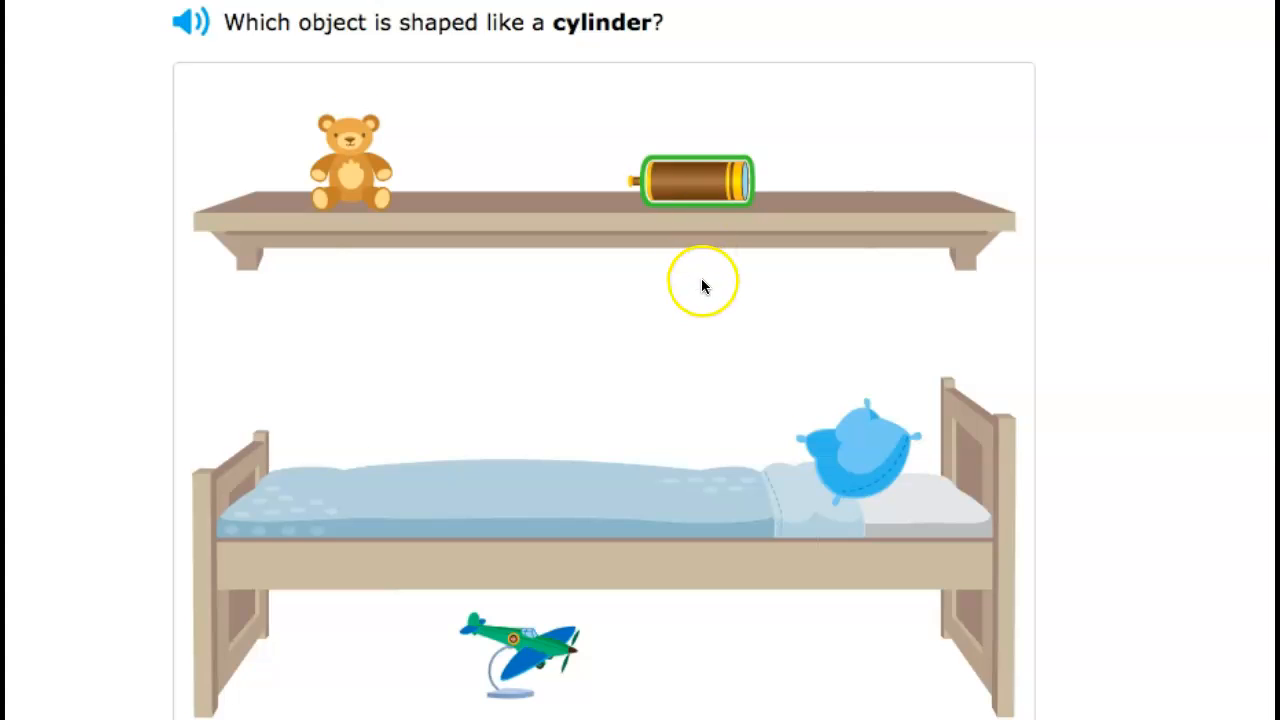
click(696, 180)
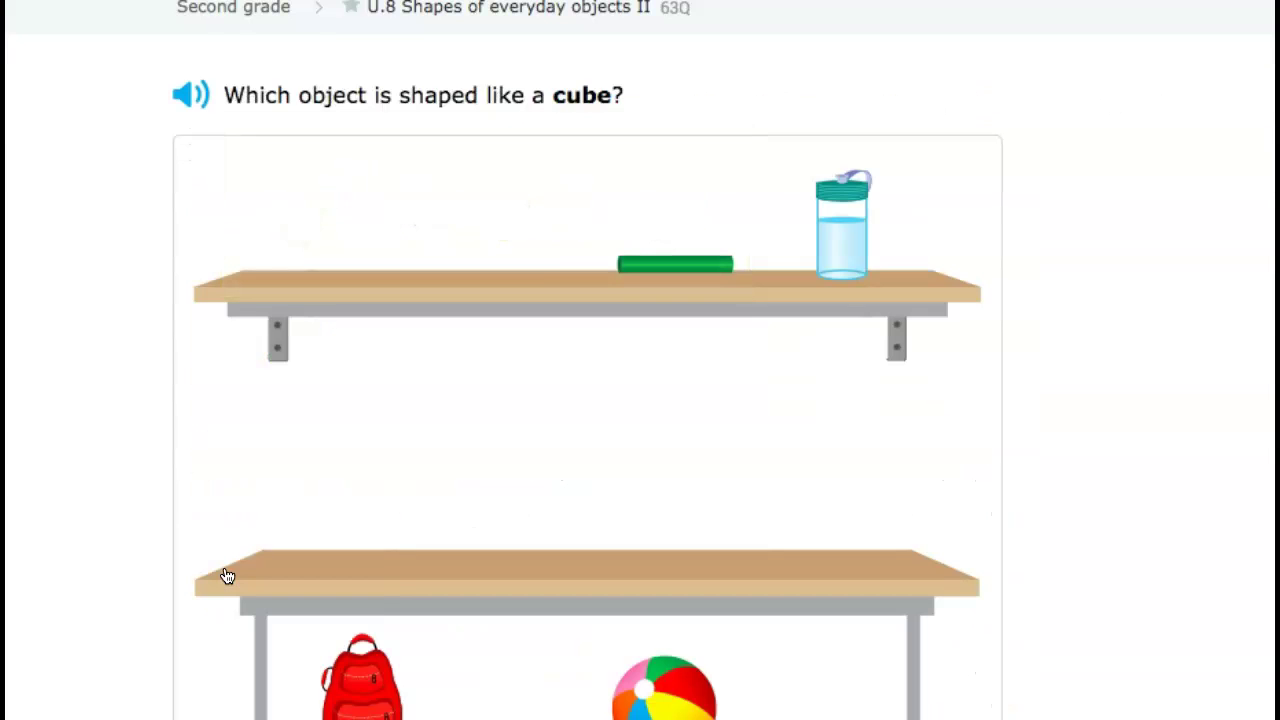